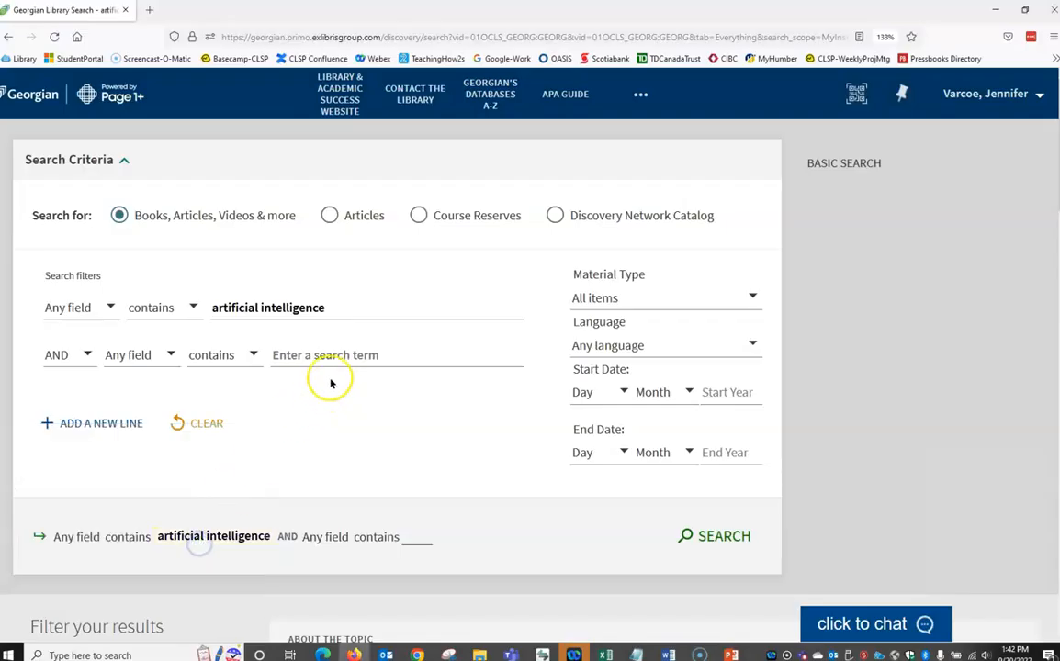
# Enter 'education' as the second search term, combined with 'artificial intelligence' in any field.
pyautogui.write('e')
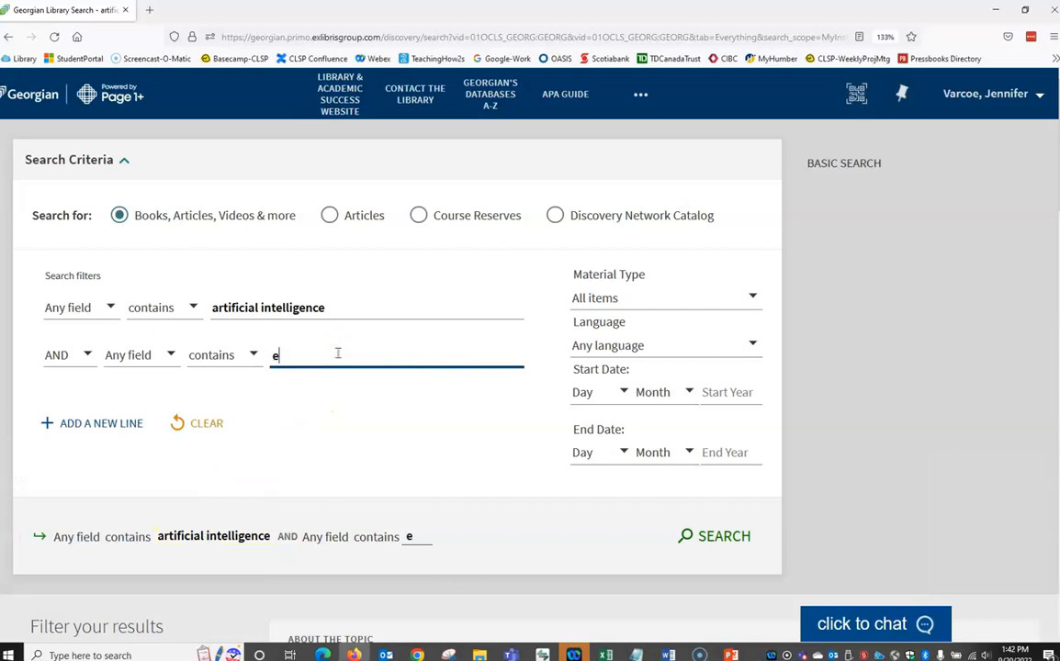
pyautogui.write('ducation')
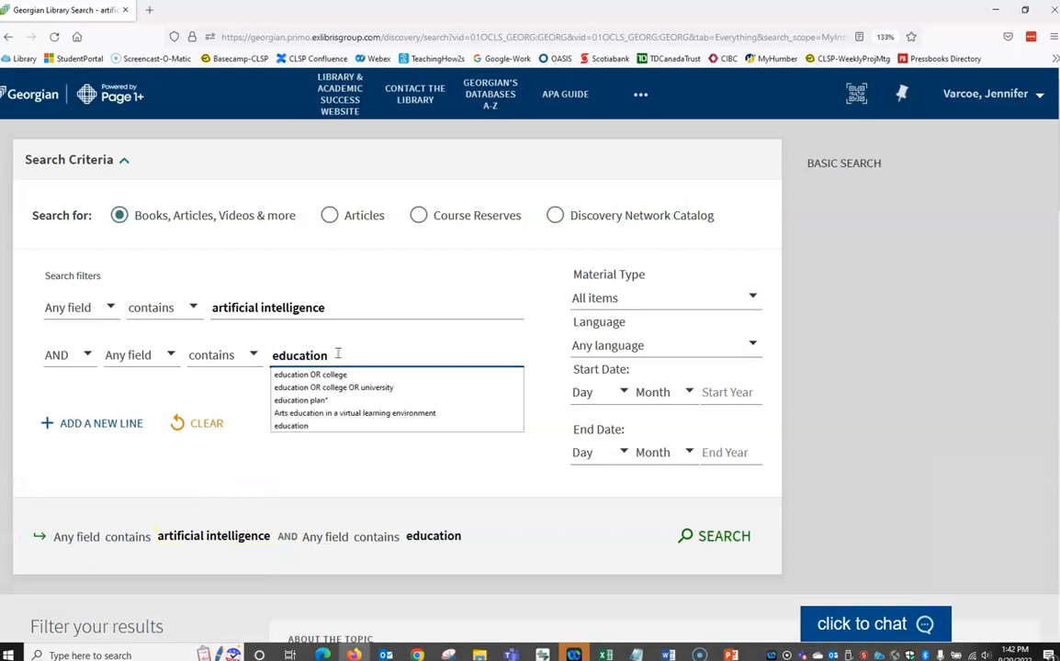
pyautogui.click(715, 537)
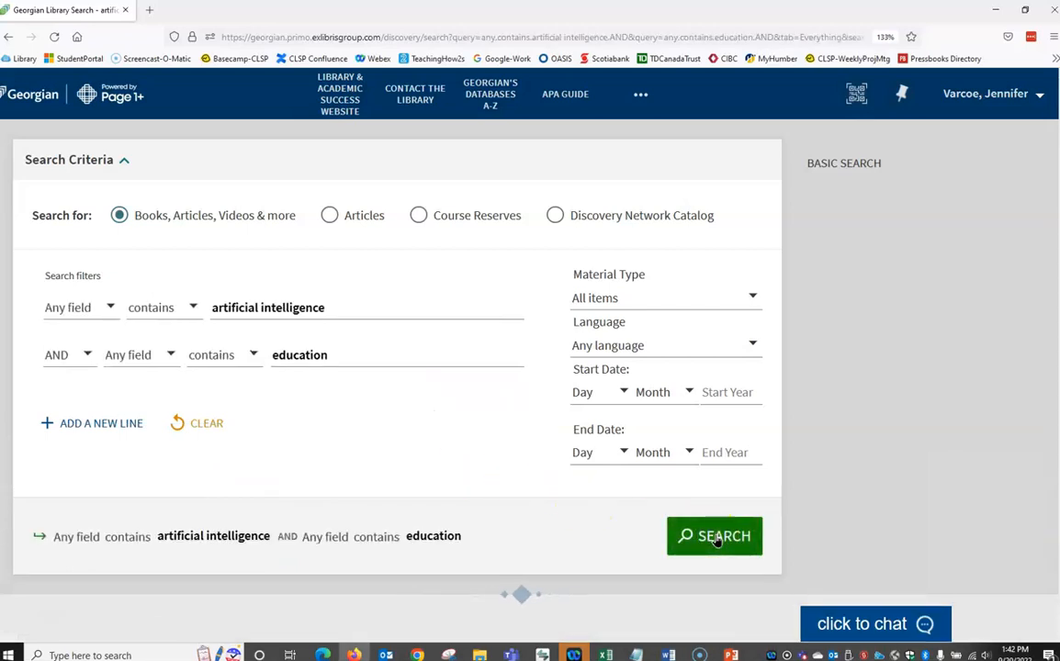
# Run the artificial intelligence AND education search, returning 55,769 results.
pyautogui.click(715, 537)
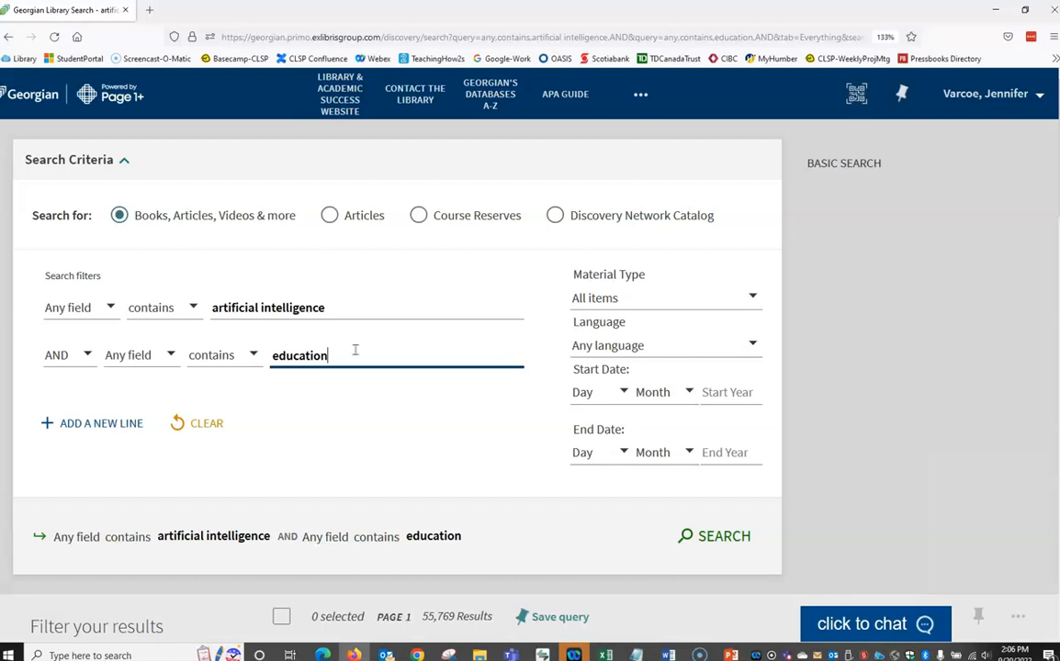
# Extend the second term to 'education OR college' and rerun the search, returning 80,854 results.
pyautogui.click(367, 356)
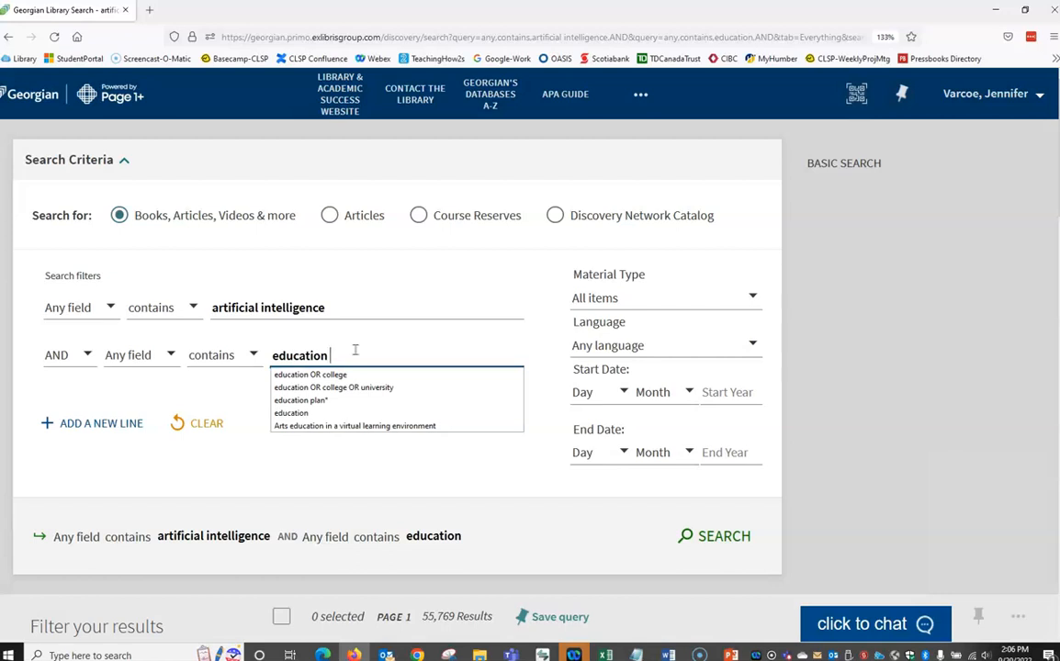
pyautogui.write('OR')
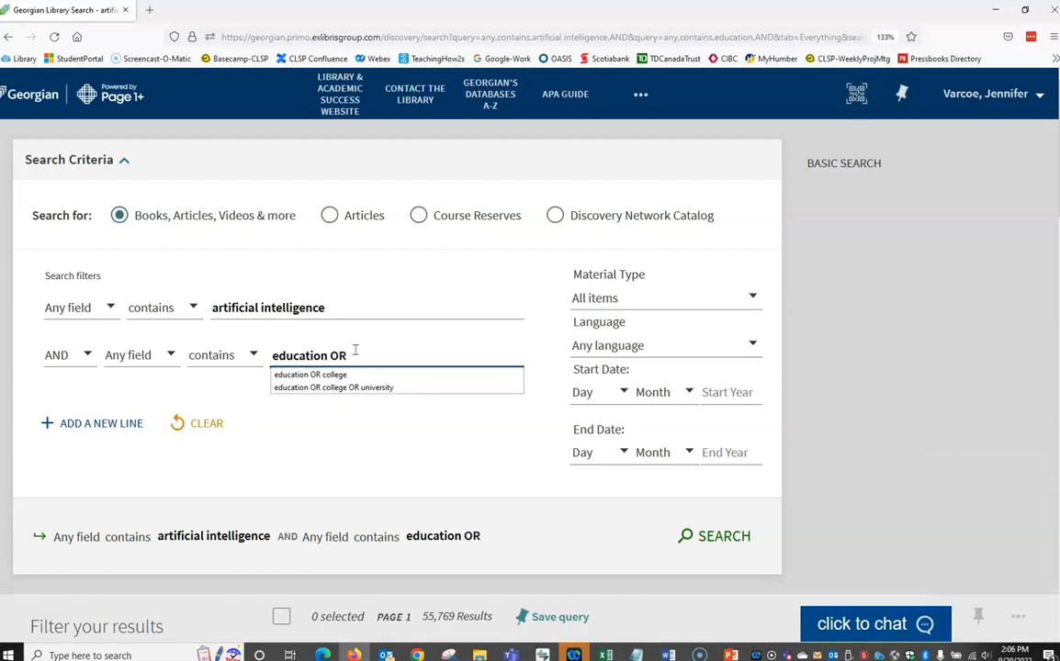
pyautogui.write('college')
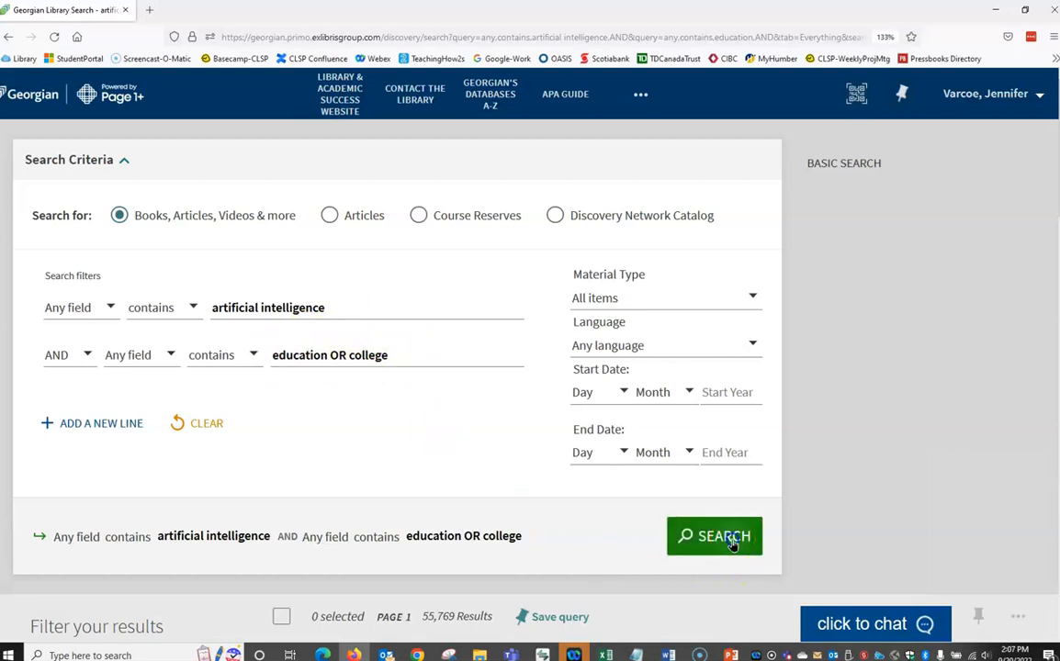
pyautogui.click(715, 537)
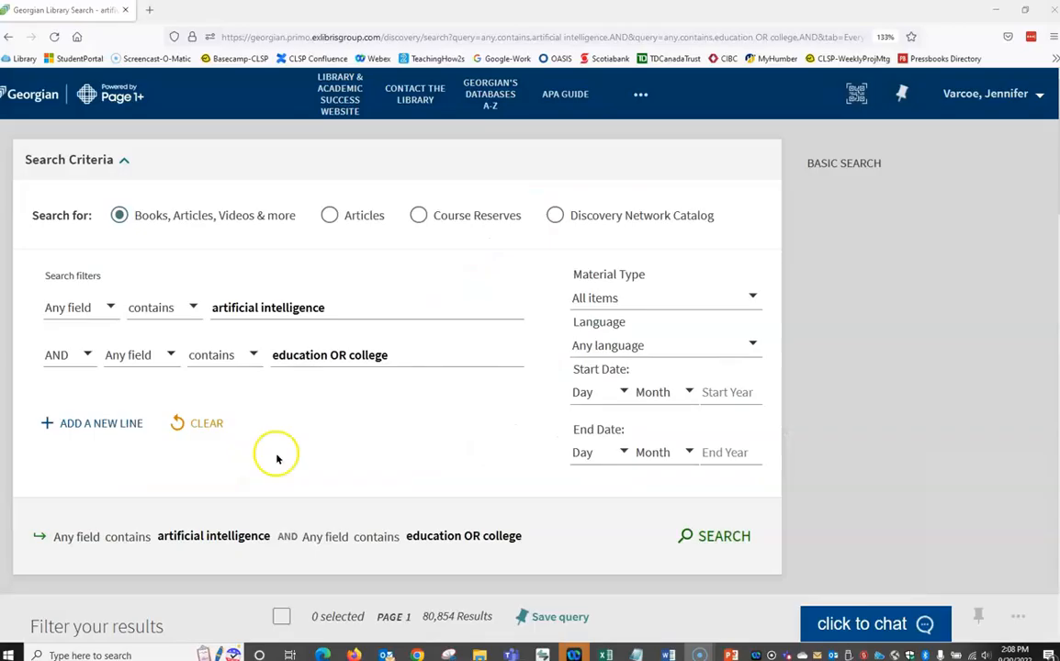
pyautogui.moveTo(228, 369)
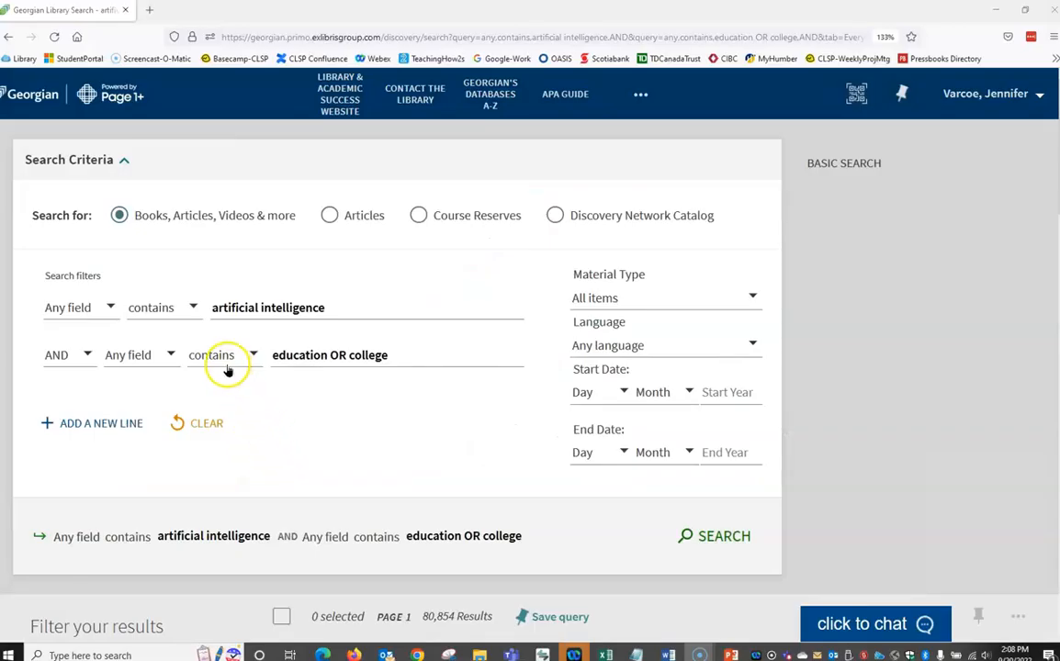
pyautogui.moveTo(292, 268)
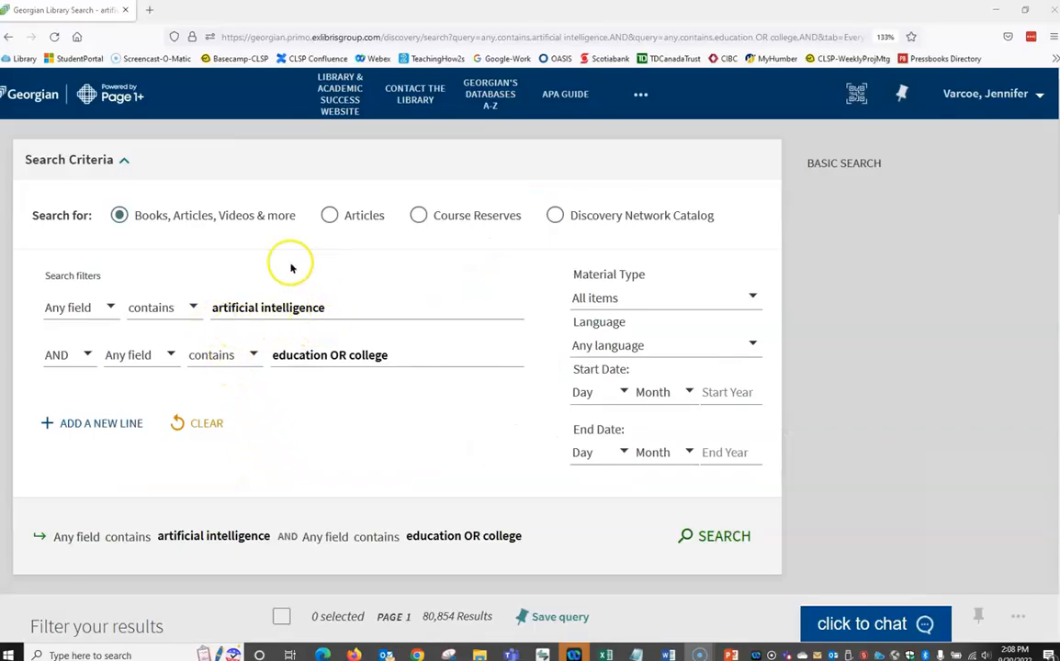